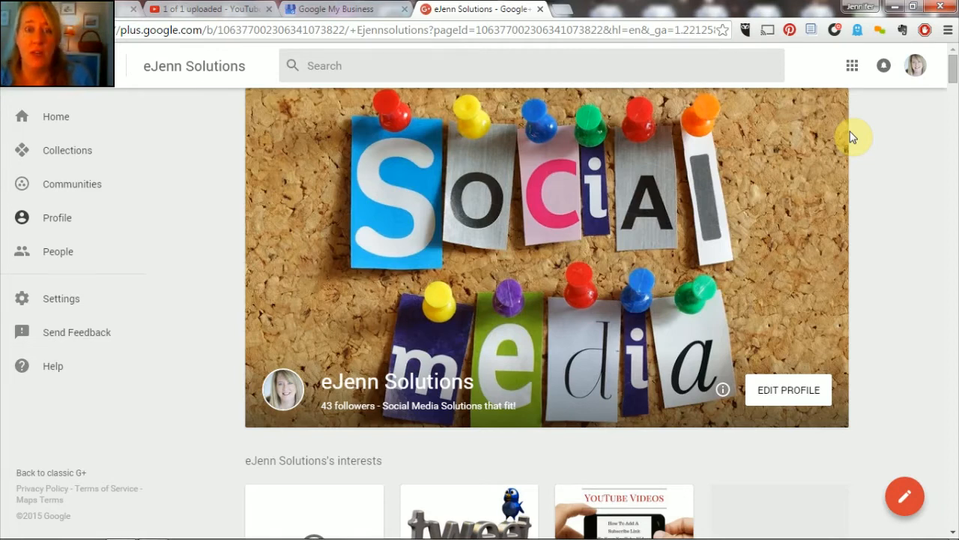
pyautogui.moveTo(60, 298)
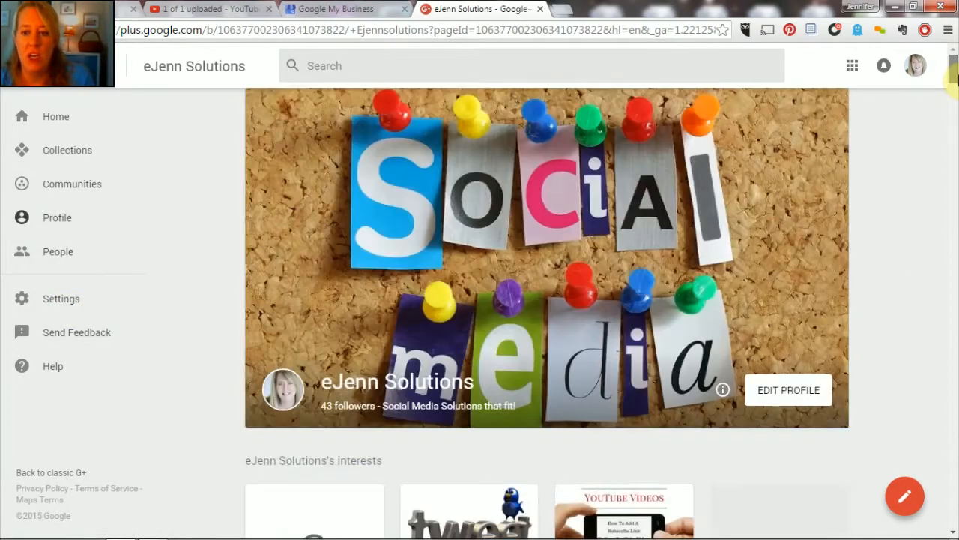
pyautogui.moveTo(239, 307)
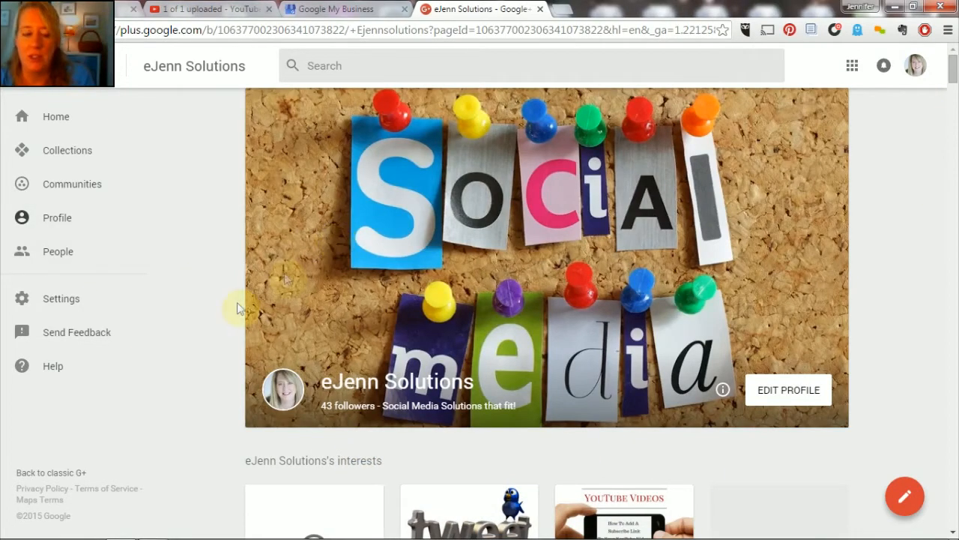
# - Go to Settings from the eJenn Solutions page's left navigation
pyautogui.click(60, 299)
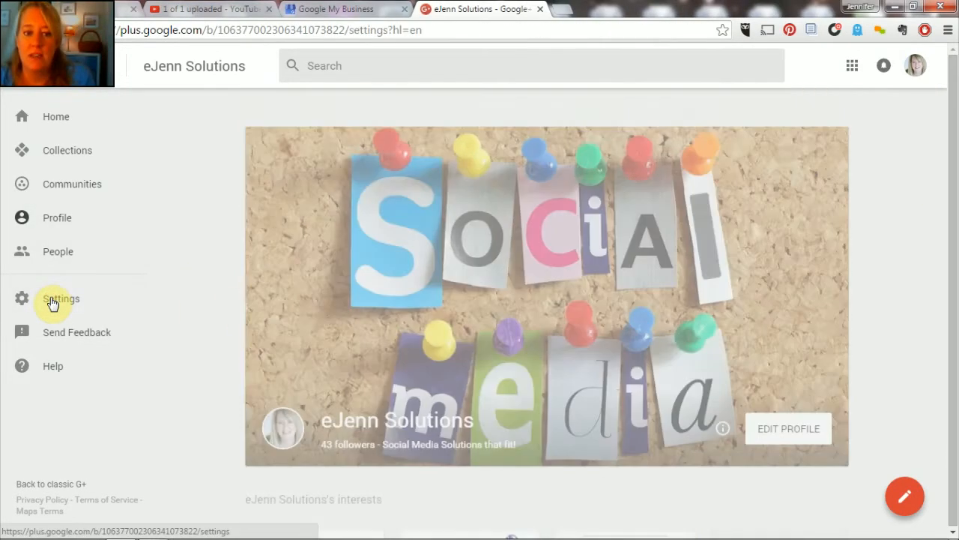
# - Use Manage under General to load the full page settings in a new tab
pyautogui.click(60, 298)
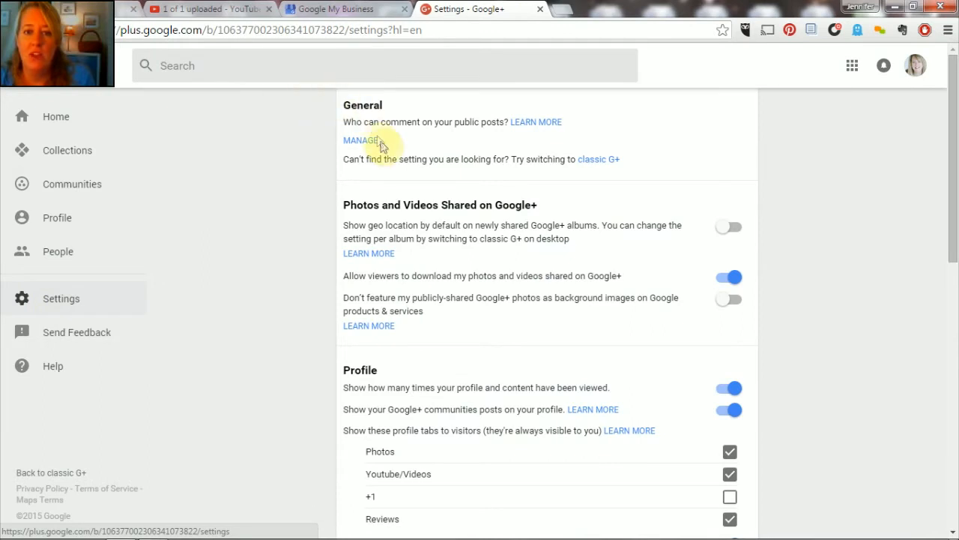
pyautogui.click(360, 141)
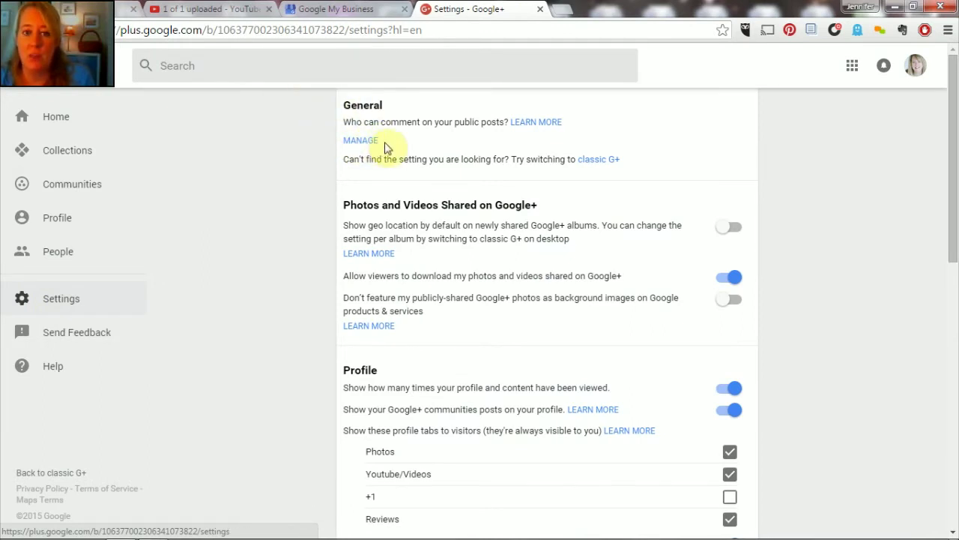
pyautogui.click(360, 141)
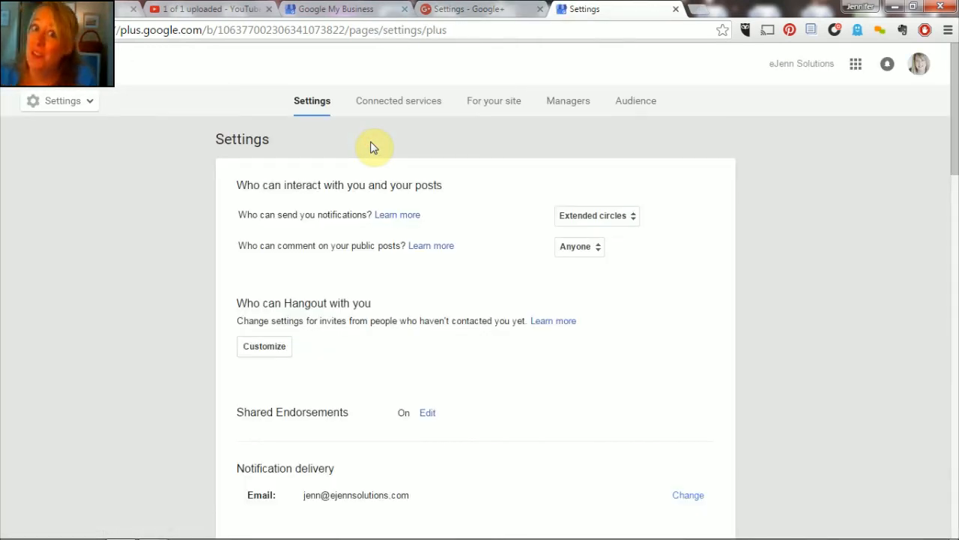
pyautogui.moveTo(568, 100)
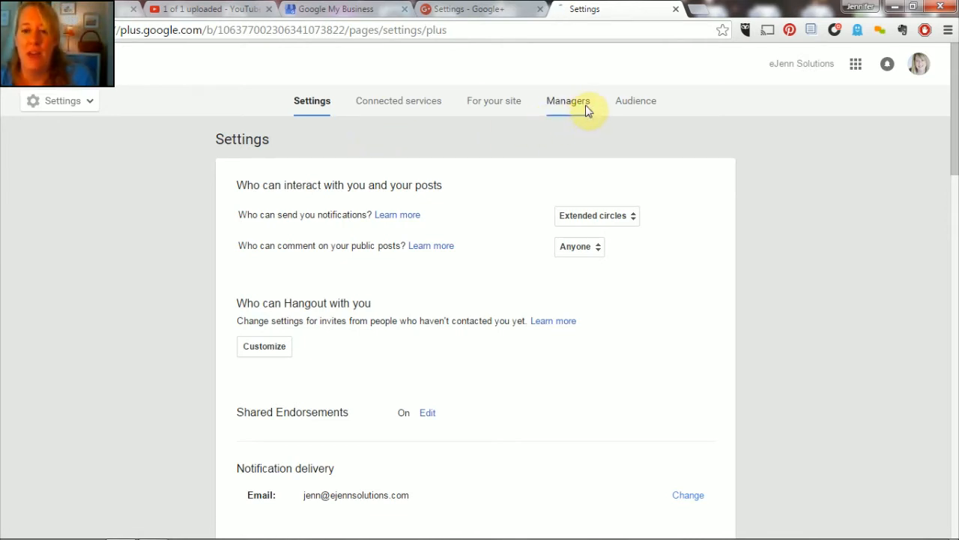
pyautogui.click(567, 101)
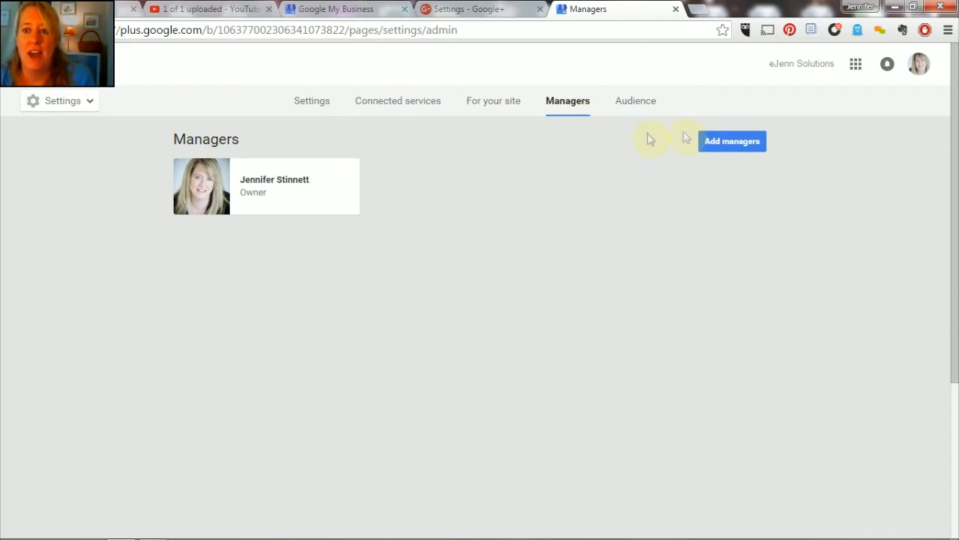
# - Bring up the Invite new managers dialog via Add managers
pyautogui.click(732, 141)
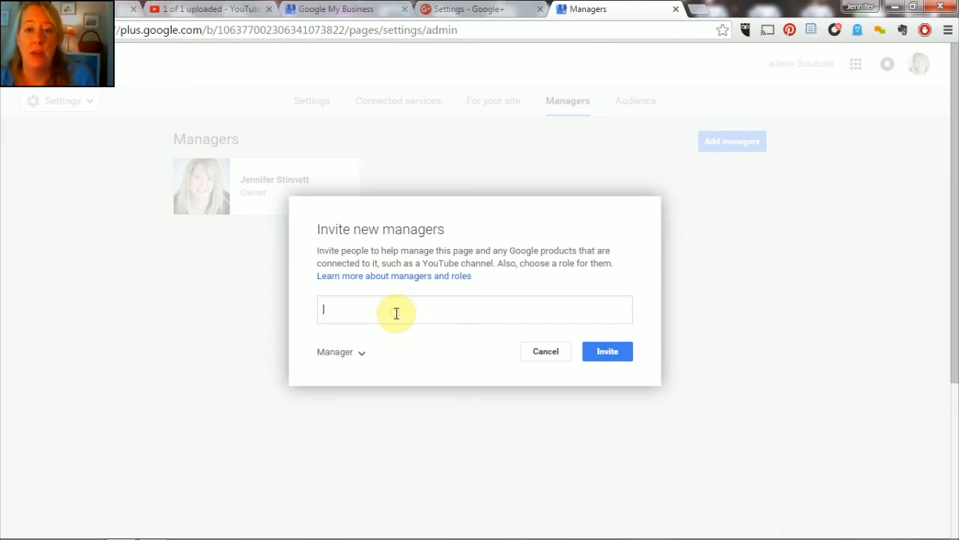
pyautogui.moveTo(607, 350)
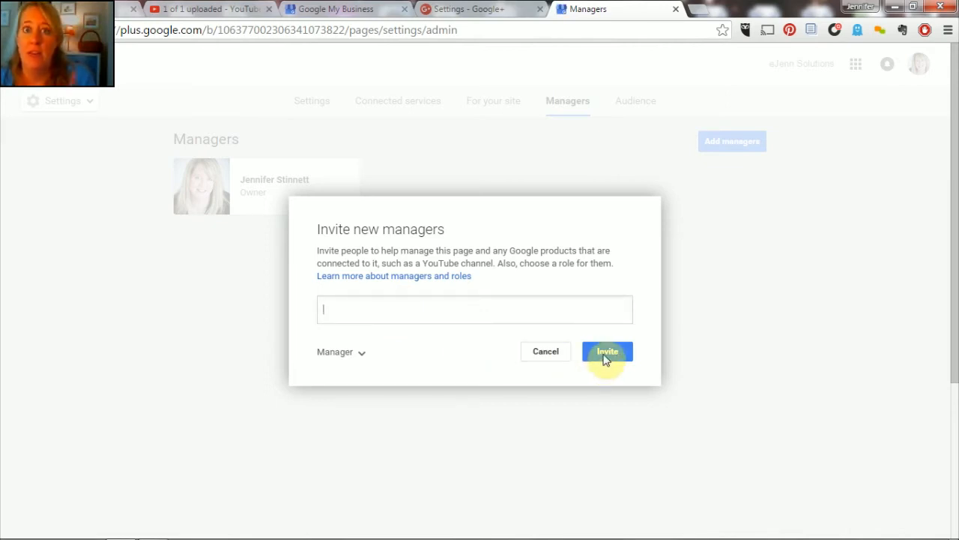
pyautogui.moveTo(366, 360)
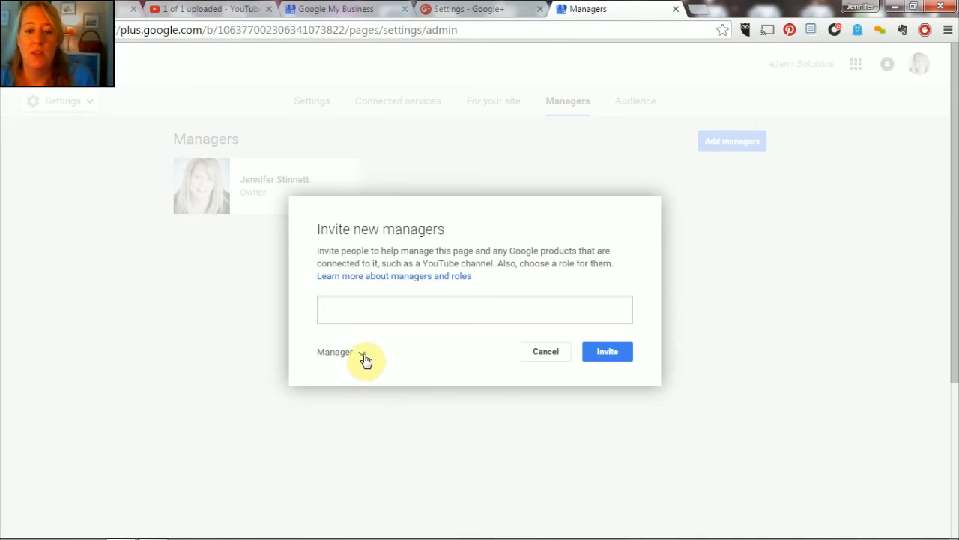
# - Review the Manager and Communications manager roles, then cancel the invitation
pyautogui.click(342, 351)
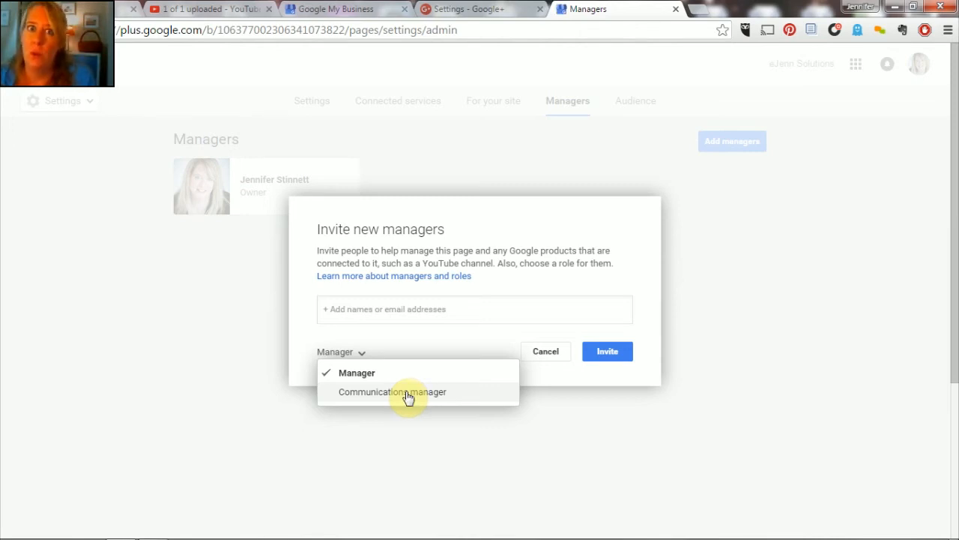
pyautogui.moveTo(412, 377)
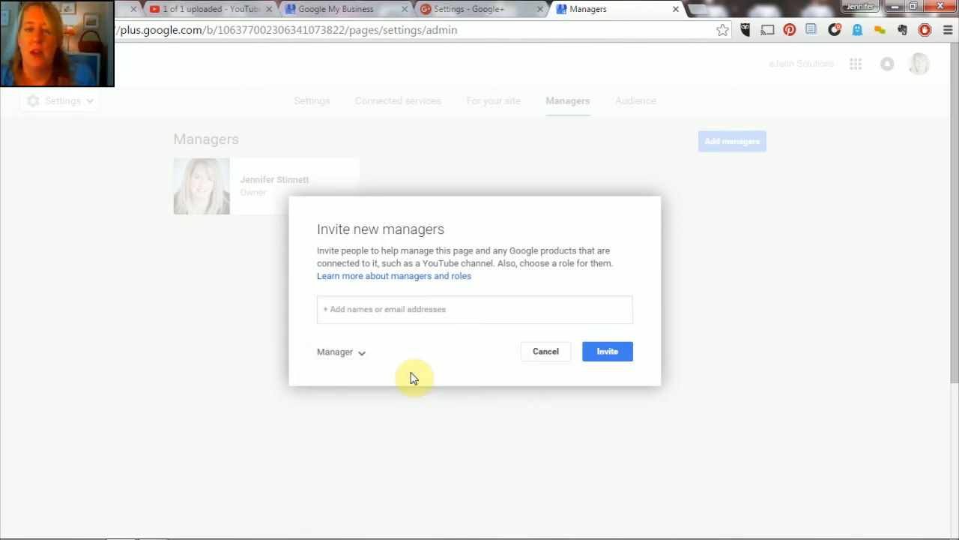
pyautogui.moveTo(545, 351)
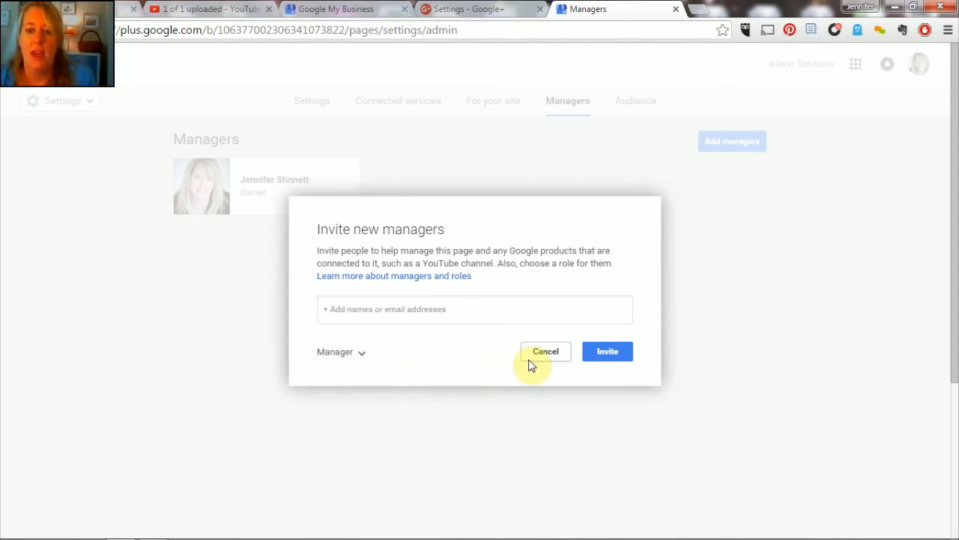
pyautogui.click(546, 351)
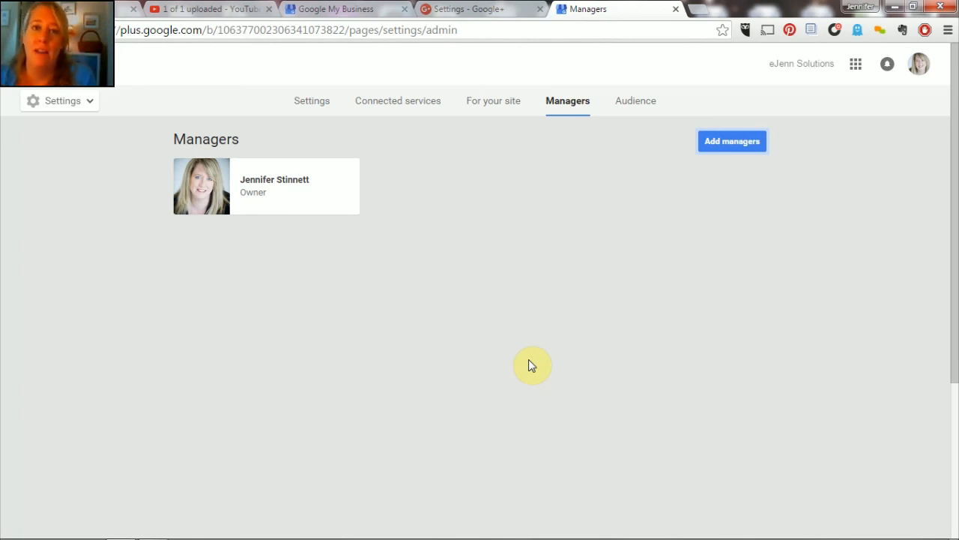
pyautogui.moveTo(492, 289)
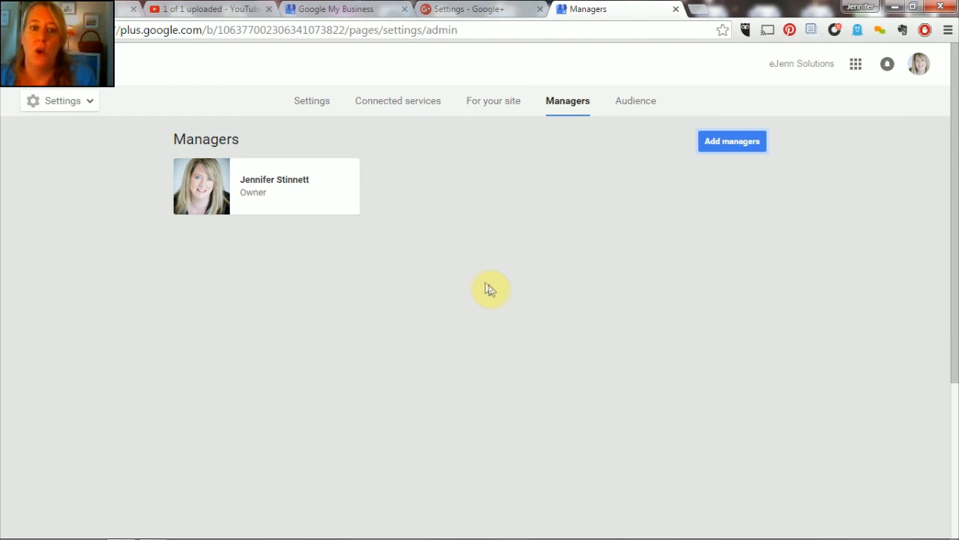
pyautogui.moveTo(732, 141)
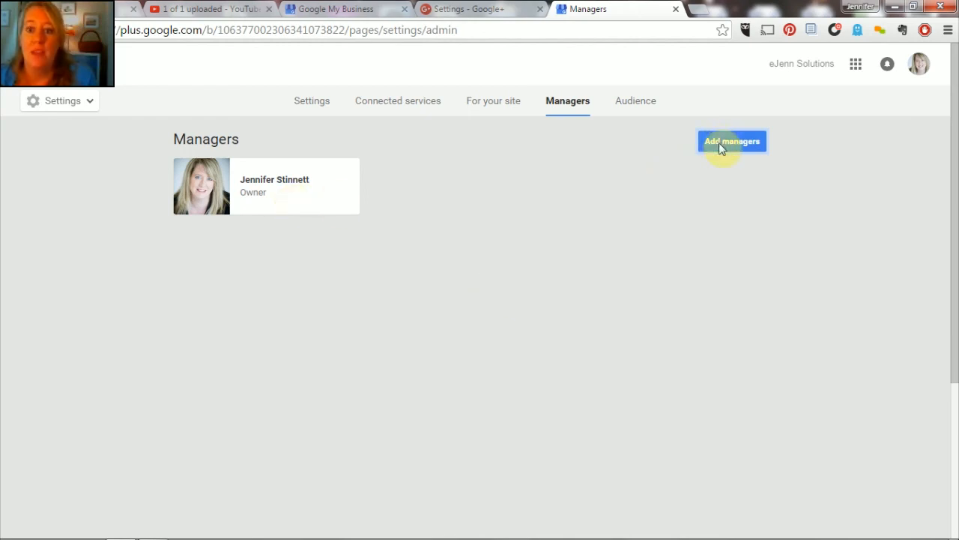